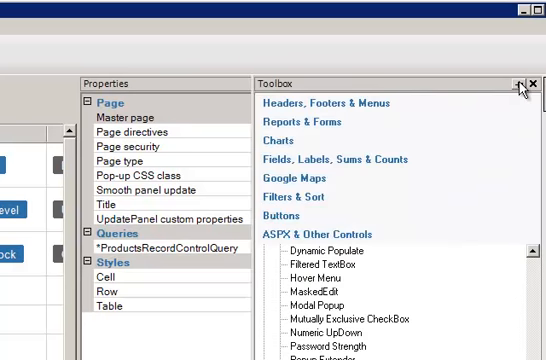
# Auto-hide the Toolbox panel using the pin on its title bar.
pyautogui.click(529, 86)
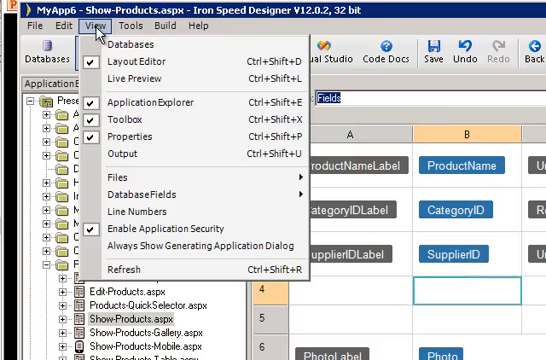
pyautogui.moveTo(145, 103)
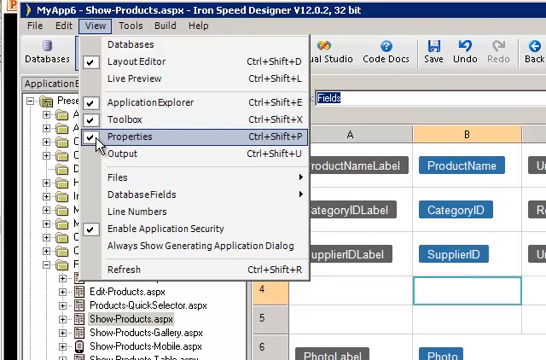
pyautogui.moveTo(130, 122)
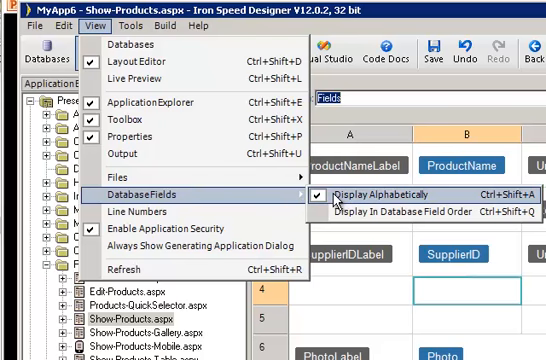
pyautogui.moveTo(390, 212)
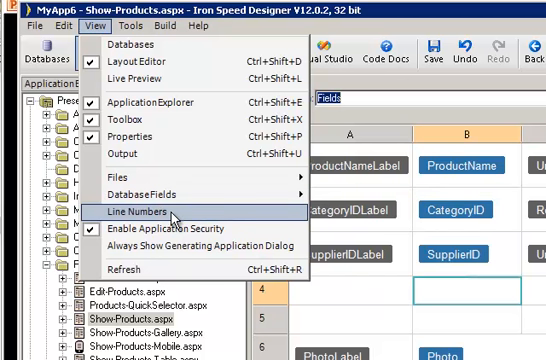
pyautogui.moveTo(170, 201)
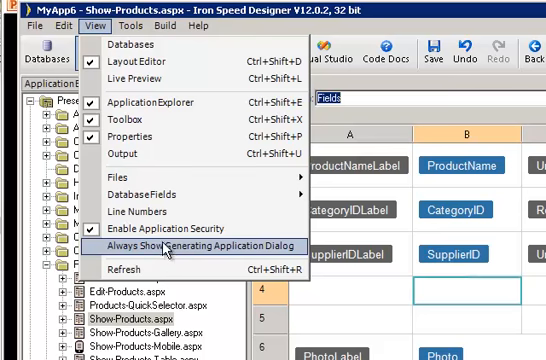
# Open the Tools menu to show the wizards and configuration commands.
pyautogui.click(134, 25)
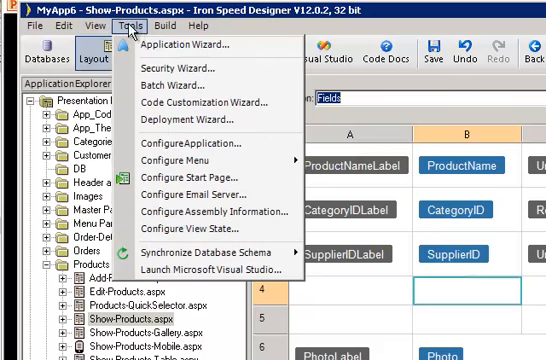
pyautogui.click(126, 24)
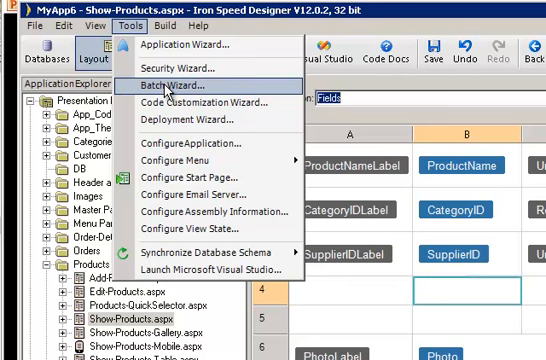
pyautogui.moveTo(210, 104)
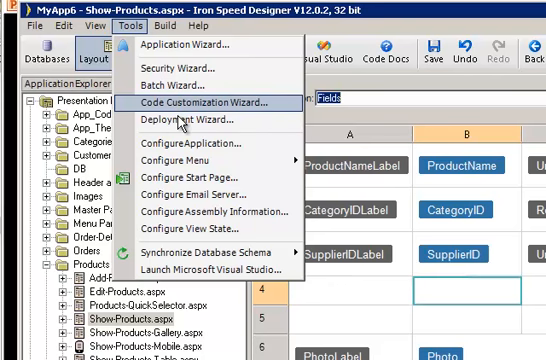
pyautogui.moveTo(204, 120)
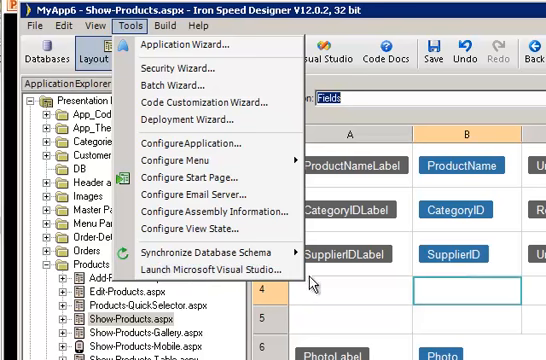
pyautogui.moveTo(322, 291)
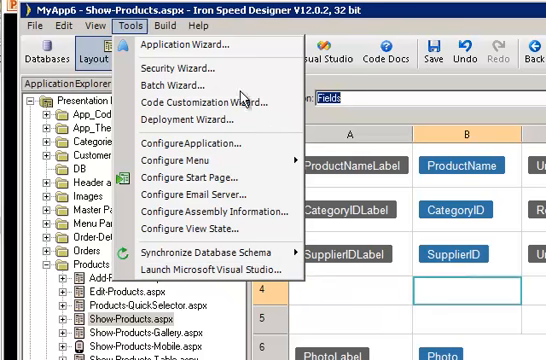
pyautogui.click(165, 24)
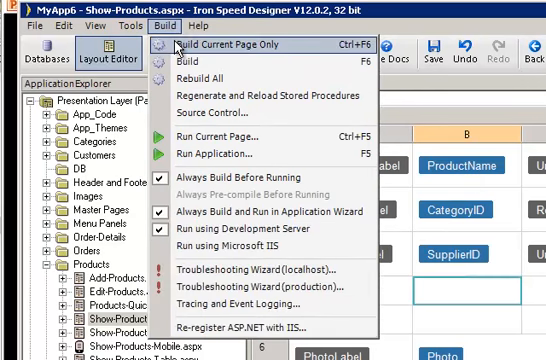
pyautogui.moveTo(188, 64)
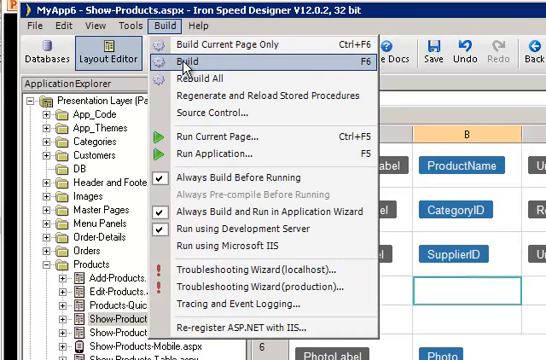
pyautogui.moveTo(205, 76)
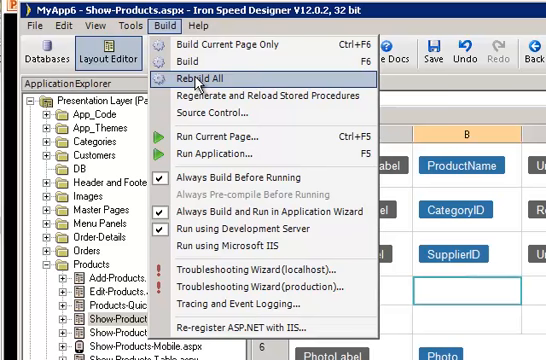
pyautogui.moveTo(190, 82)
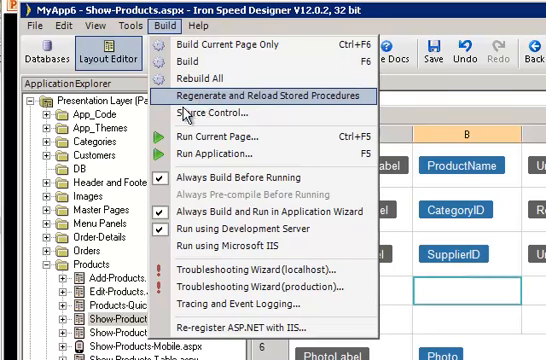
pyautogui.moveTo(200, 137)
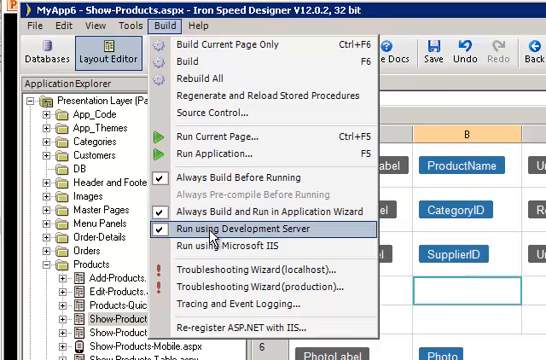
pyautogui.moveTo(250, 243)
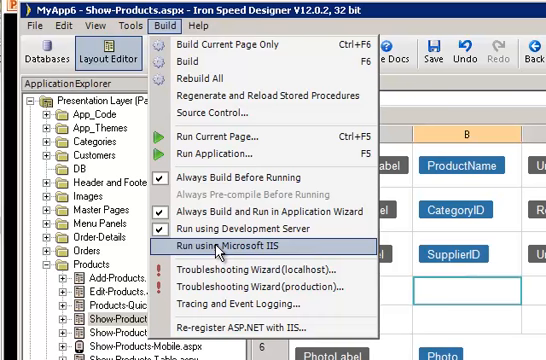
pyautogui.moveTo(257, 301)
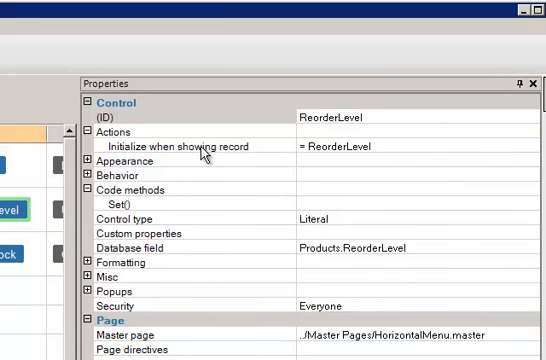
pyautogui.moveTo(388, 154)
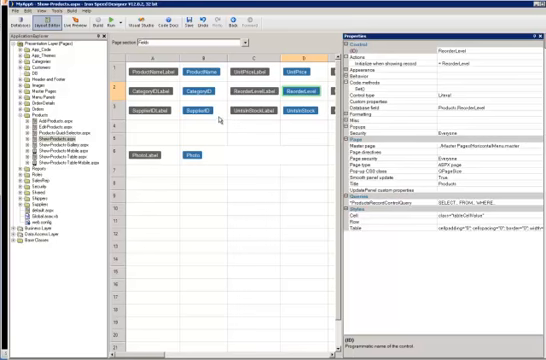
# Select the SupplierID control to load its Products.SupplierID properties.
pyautogui.click(186, 117)
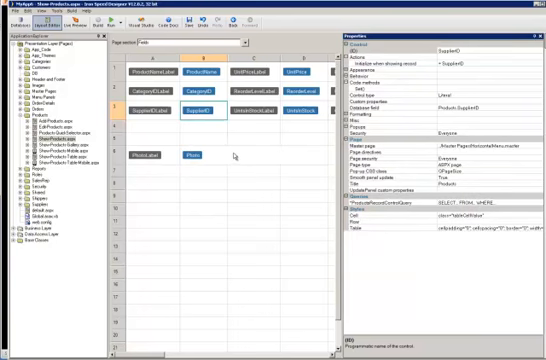
pyautogui.moveTo(262, 140)
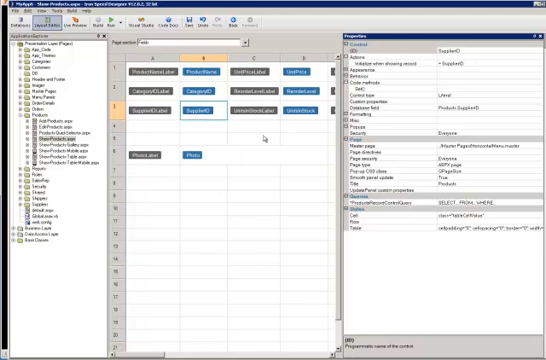